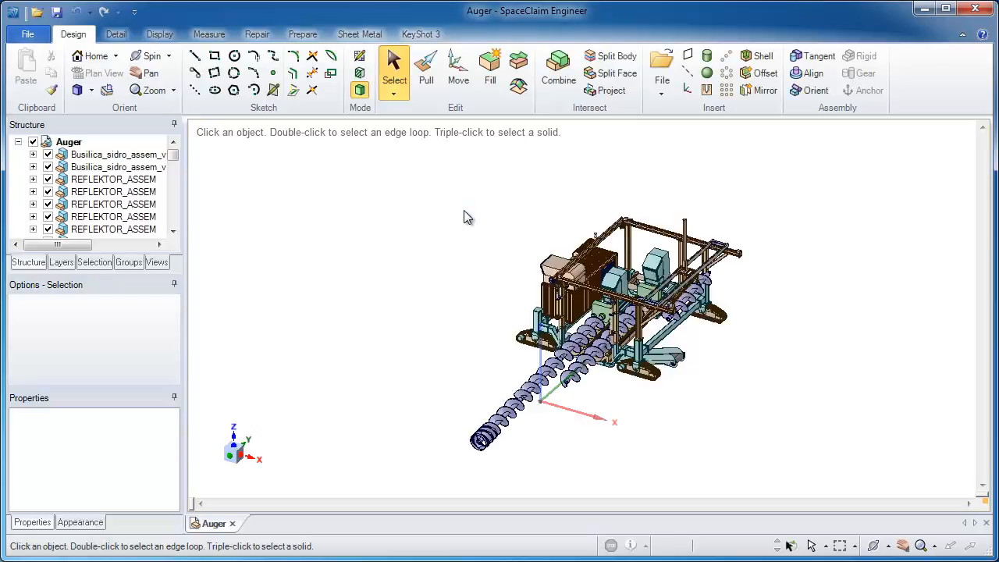
{"action": "mouse_move", "coordinate": [283, 170]}
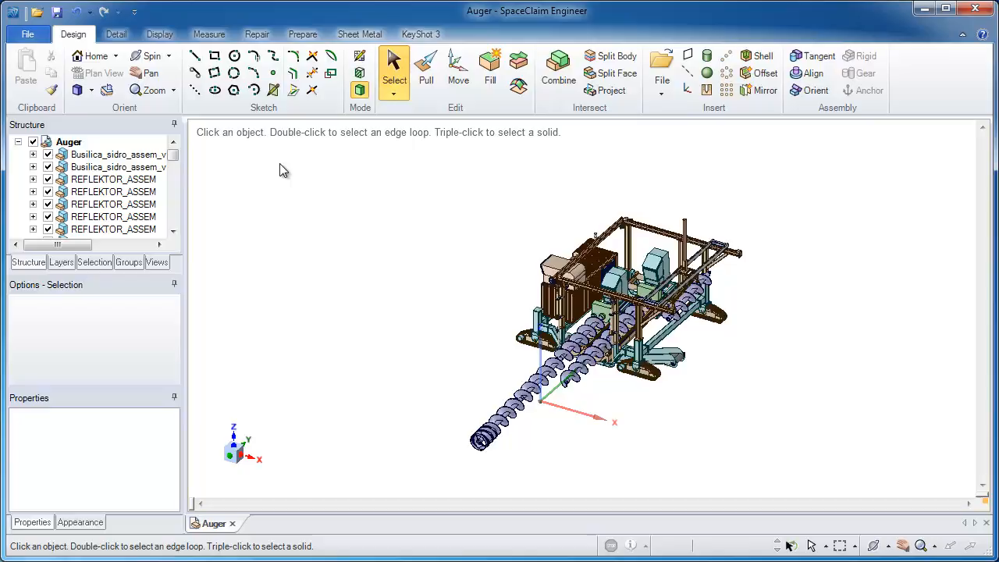
- Open the canvas context menu and pick an option for a close front view
{"action": "right_click", "coordinate": [283, 170]}
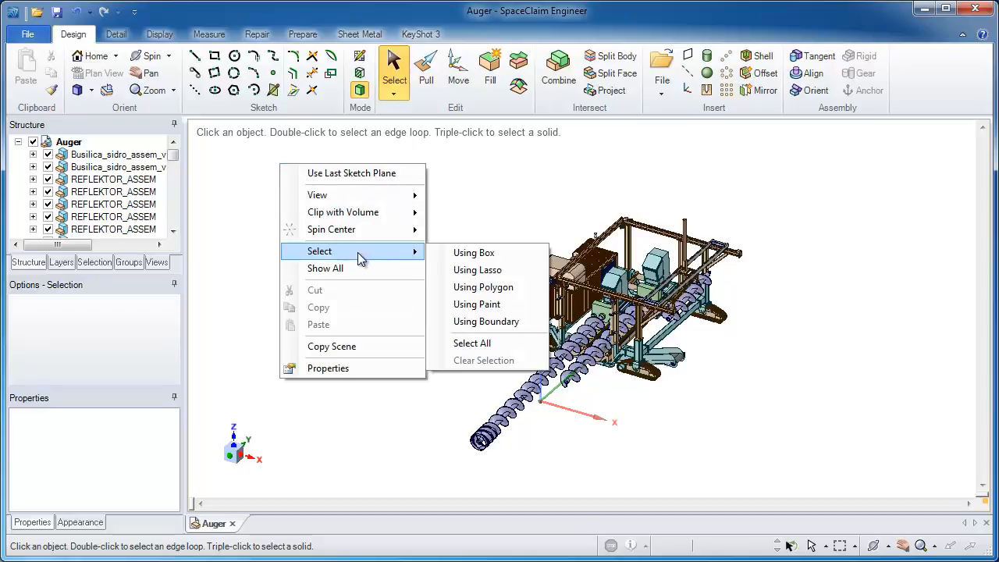
{"action": "left_click", "coordinate": [471, 343]}
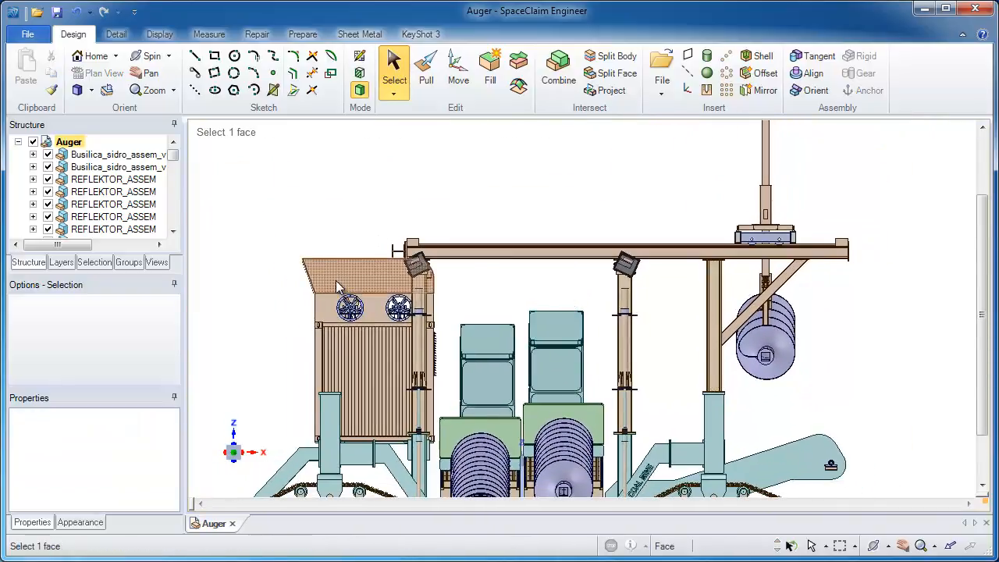
- Select the brown housing as a whole component and hide it
{"action": "left_click", "coordinate": [367, 277]}
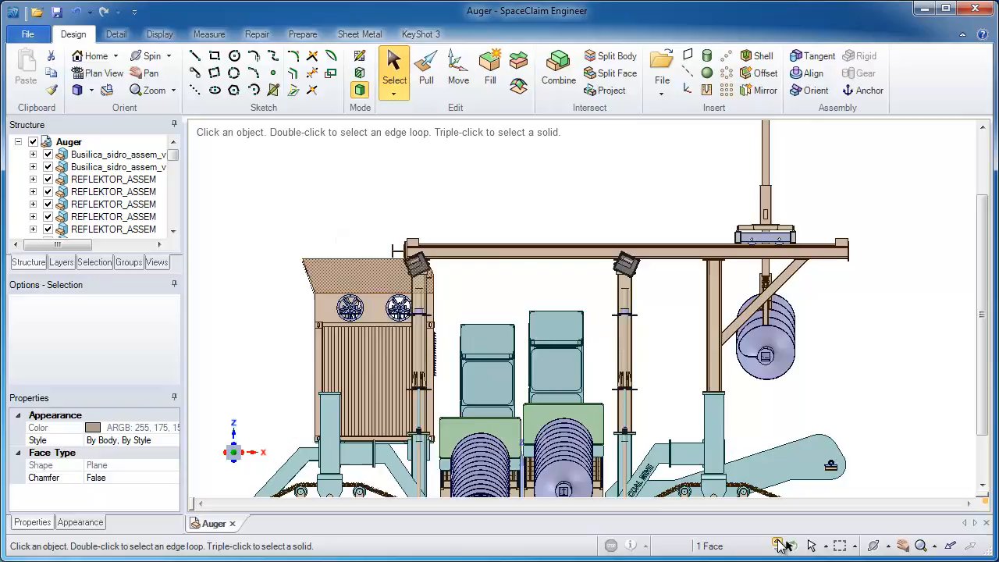
{"action": "left_click", "coordinate": [367, 351]}
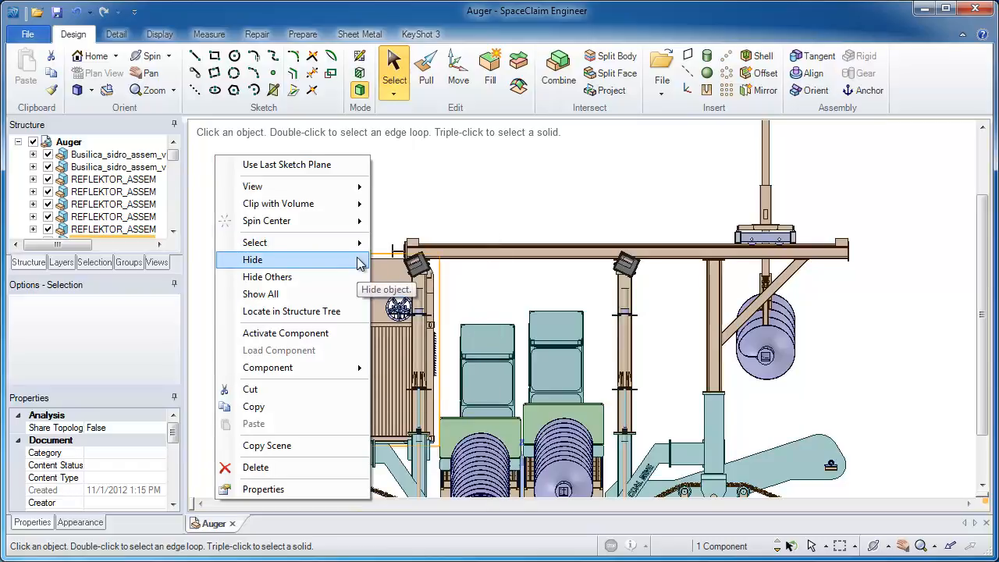
{"action": "left_click", "coordinate": [253, 259]}
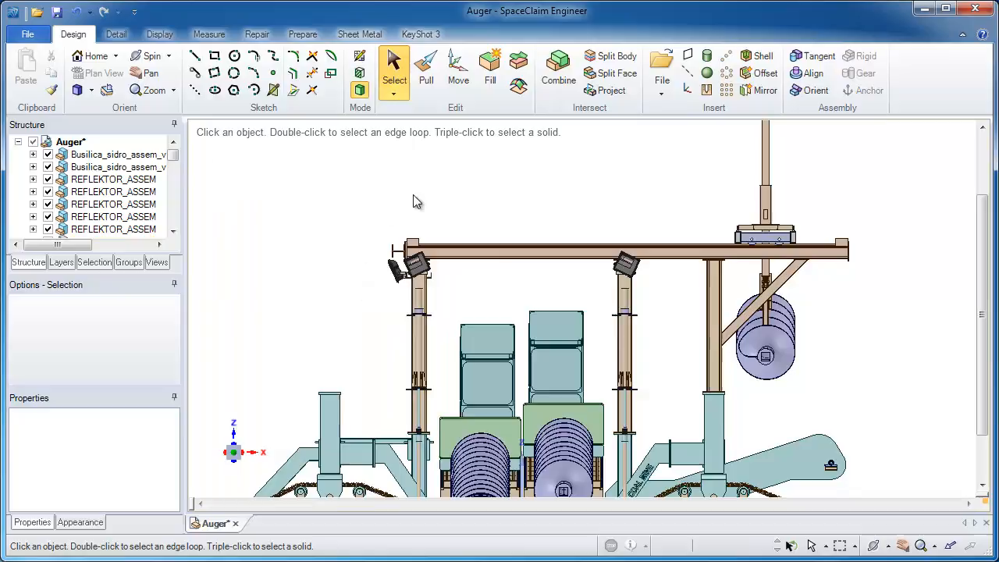
- Group the top beam, mast and auger parts as Group1, then select Group1 to hide it
{"action": "left_click", "coordinate": [522, 251]}
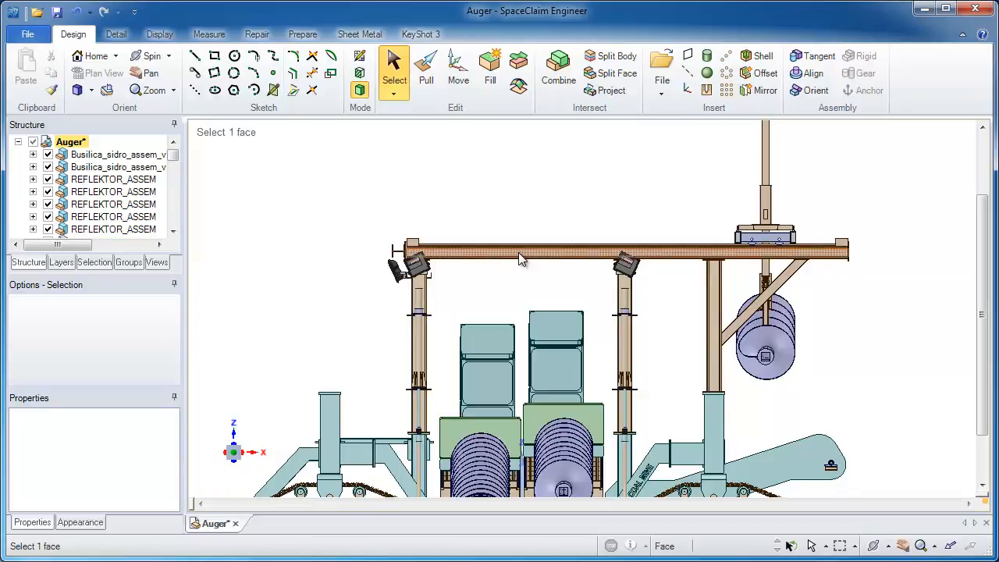
{"action": "left_click", "coordinate": [769, 339]}
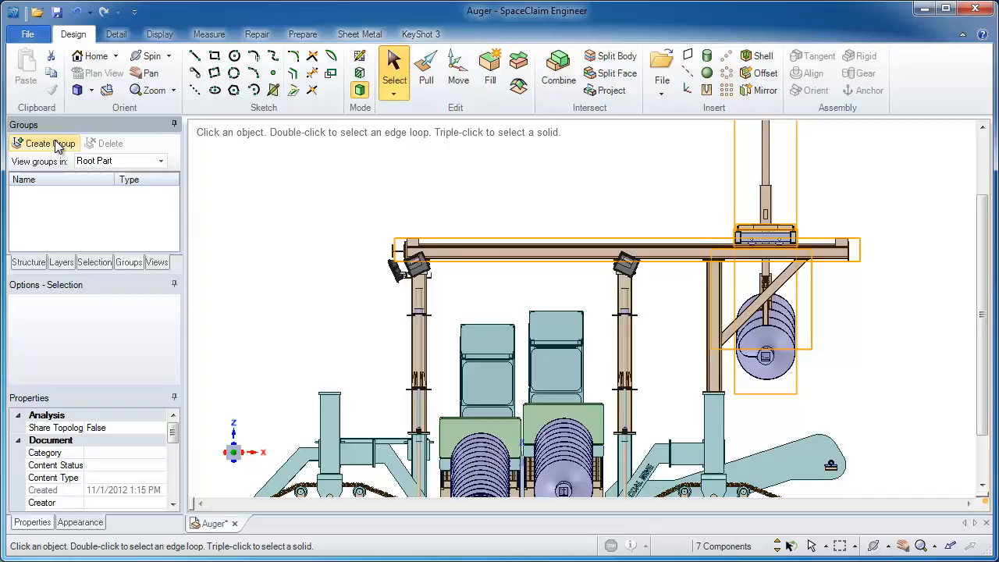
{"action": "left_click", "coordinate": [44, 143]}
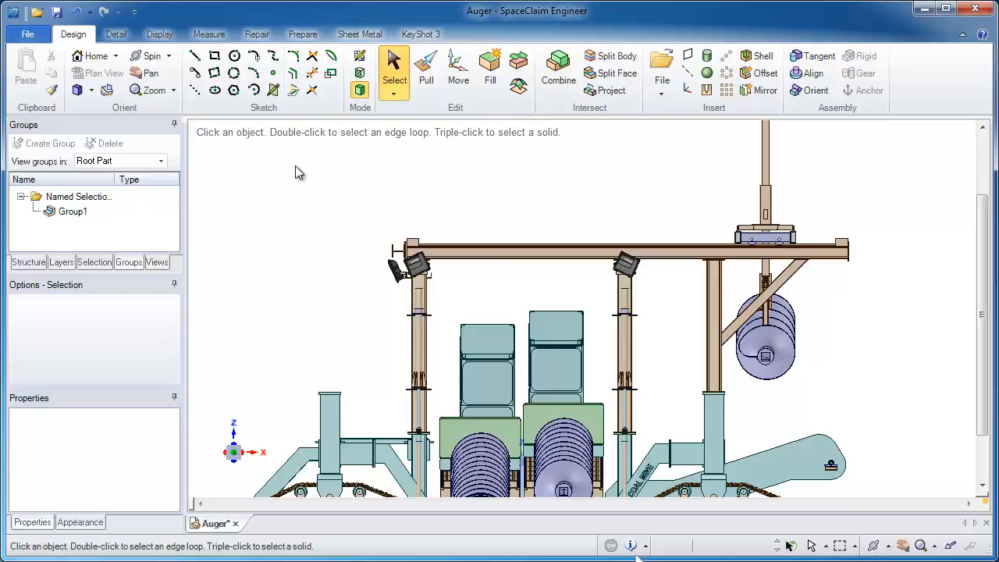
{"action": "mouse_move", "coordinate": [279, 163]}
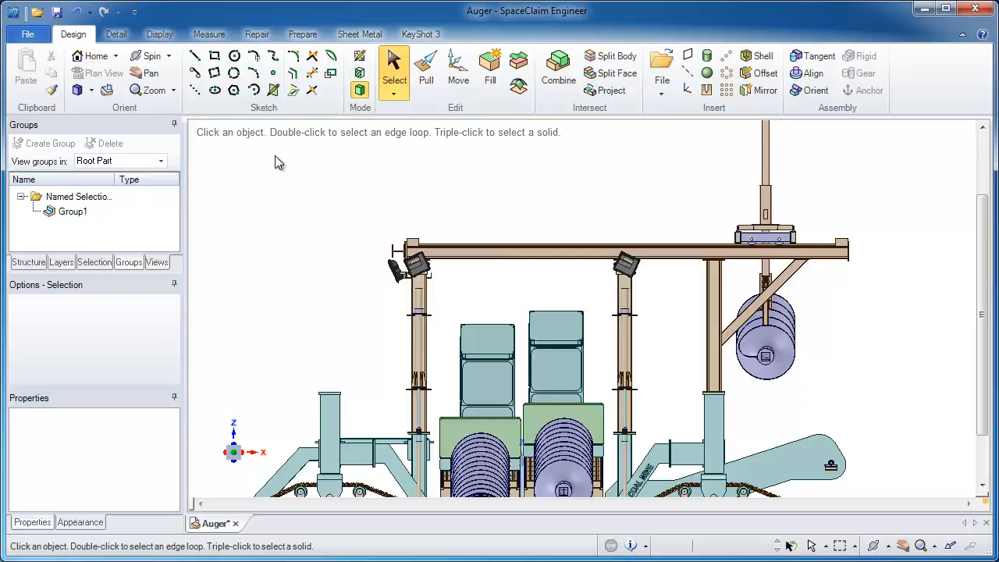
{"action": "left_click", "coordinate": [71, 212]}
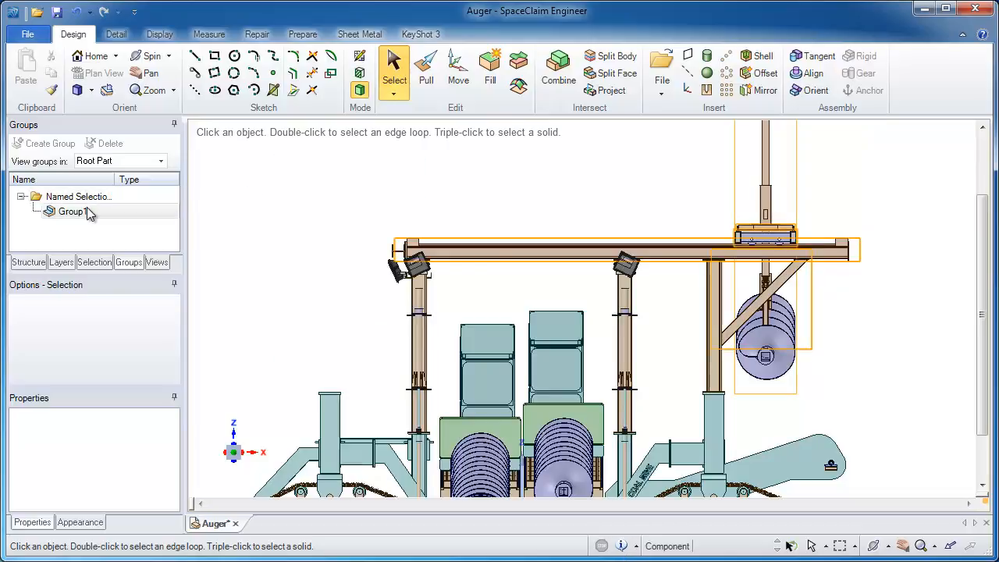
{"action": "left_click", "coordinate": [72, 212]}
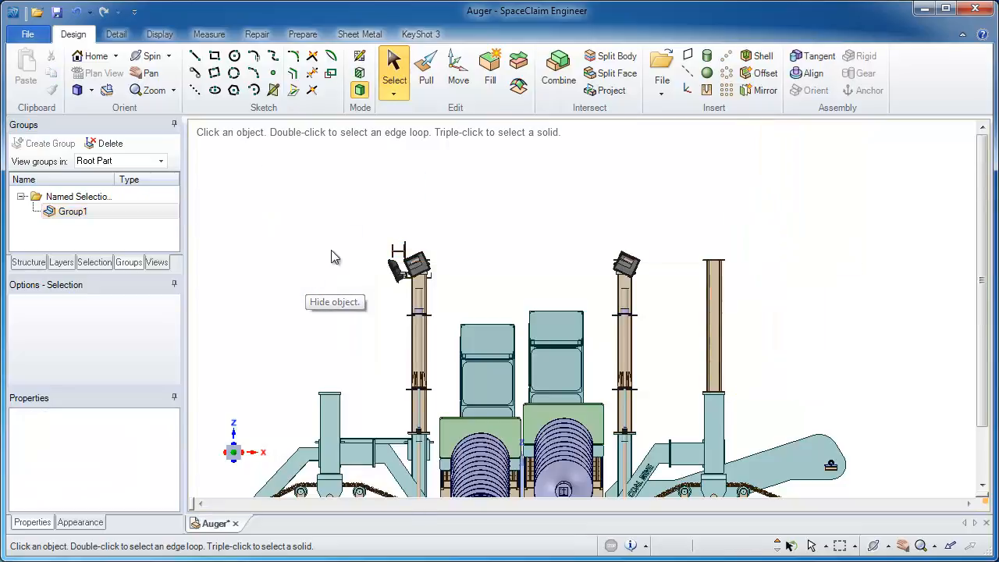
- Group the two post-top work lights as Group2, then return to the Select tool
{"action": "left_click", "coordinate": [457, 69]}
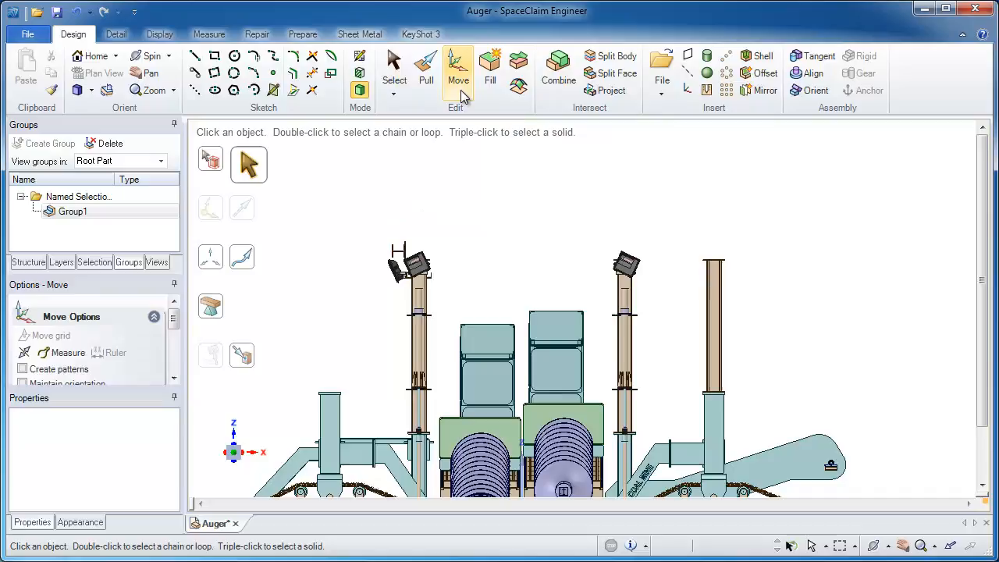
{"action": "left_click", "coordinate": [458, 70]}
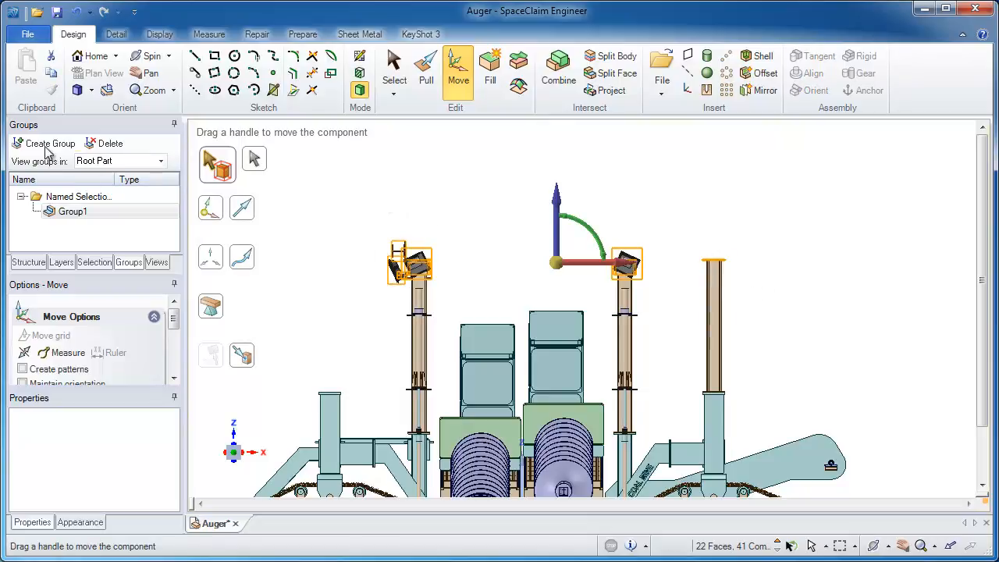
{"action": "left_click", "coordinate": [49, 143]}
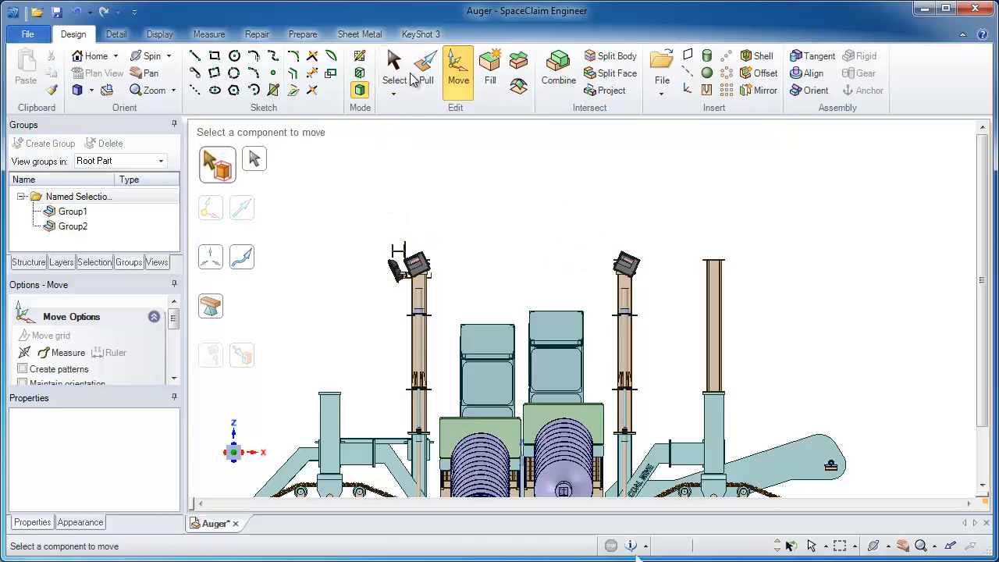
{"action": "mouse_move", "coordinate": [393, 70]}
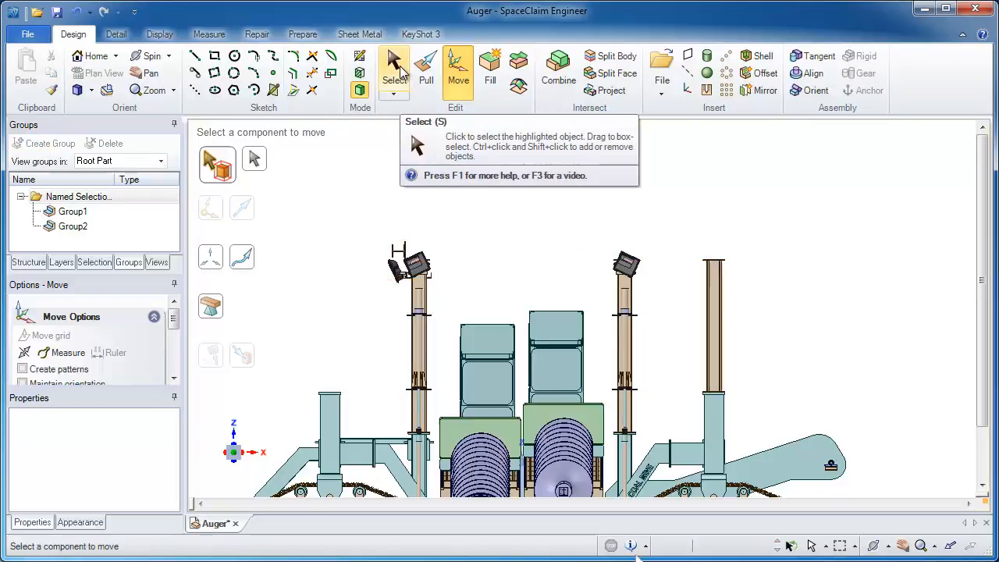
{"action": "left_click", "coordinate": [394, 70]}
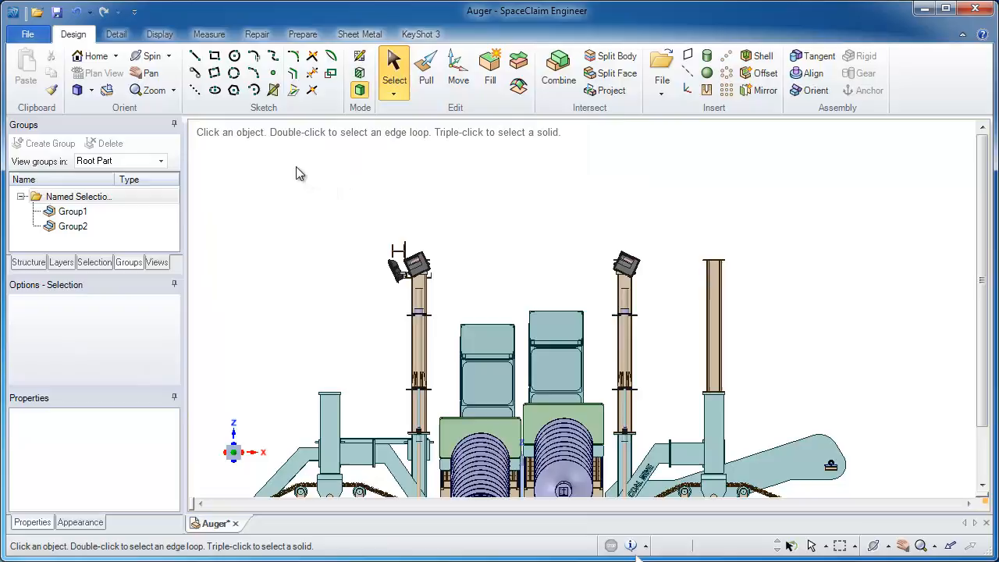
- Show all hidden parts, then merge Group1 and Group2 into one group renamed 'height'
{"action": "right_click", "coordinate": [301, 172]}
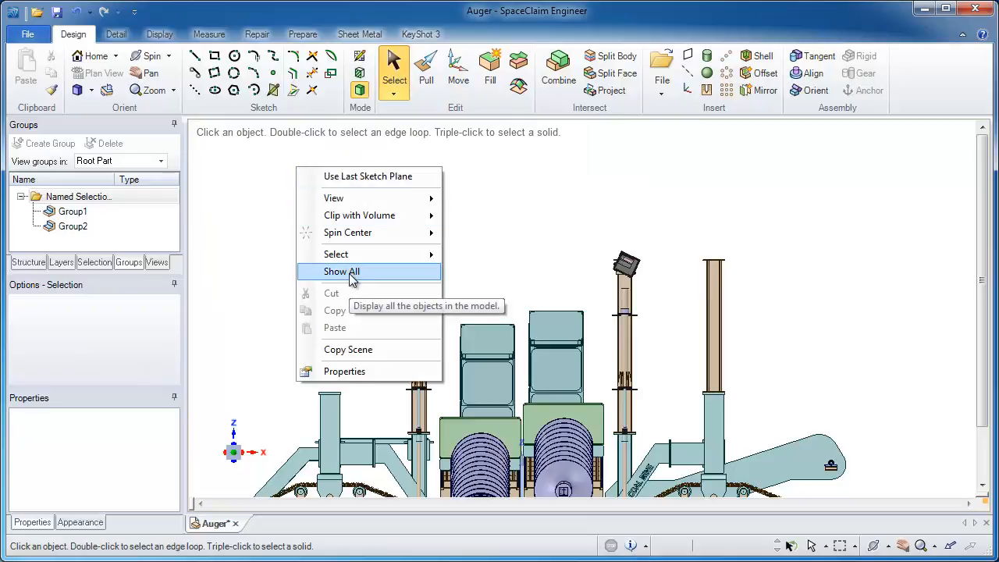
{"action": "left_click", "coordinate": [341, 272]}
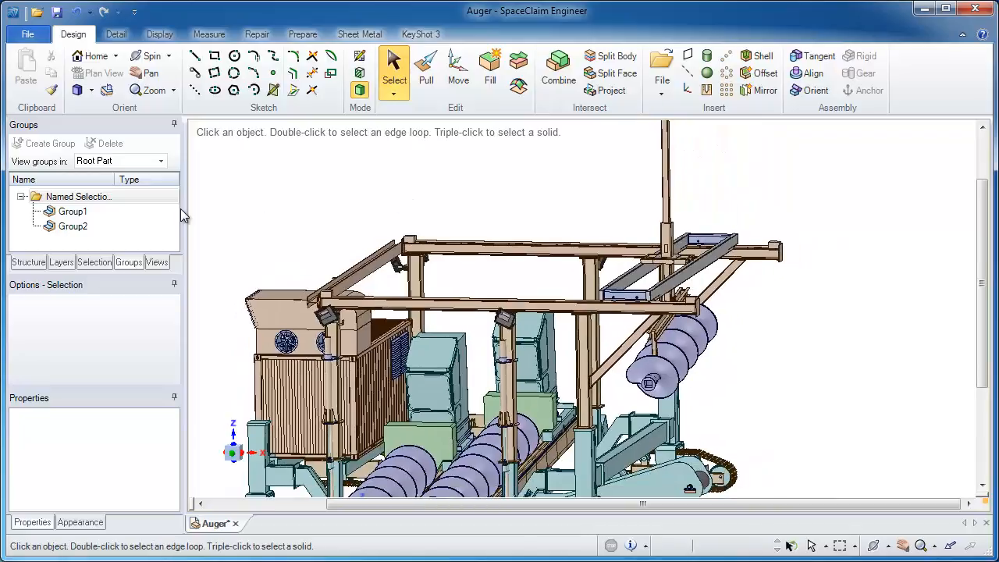
{"action": "left_click", "coordinate": [72, 212]}
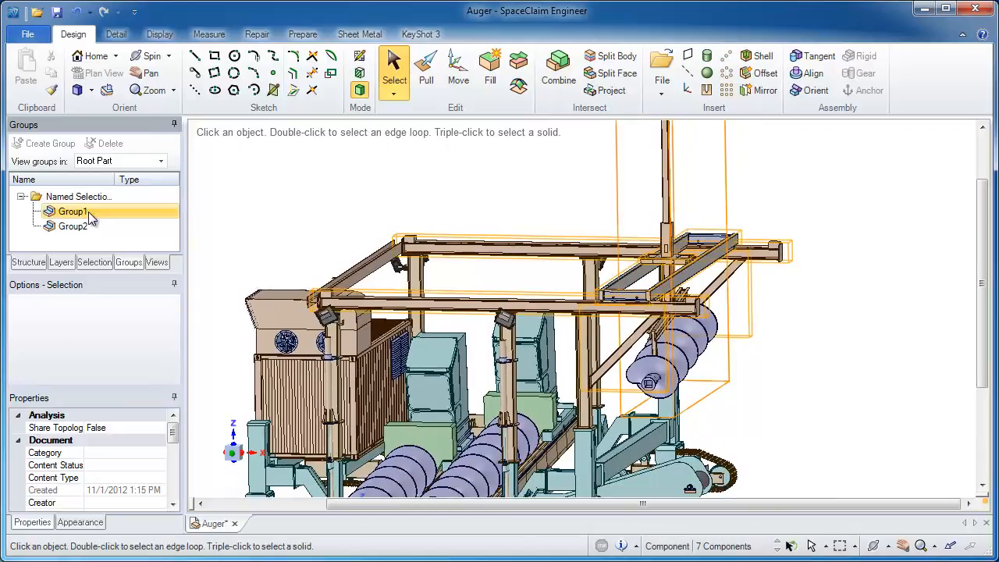
{"action": "left_click", "coordinate": [72, 226]}
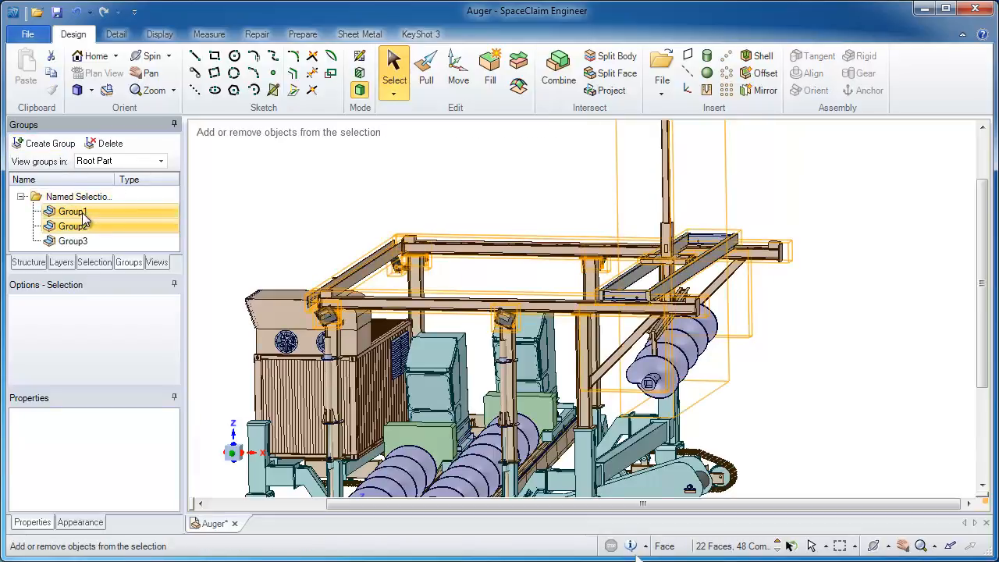
{"action": "left_click", "coordinate": [71, 211]}
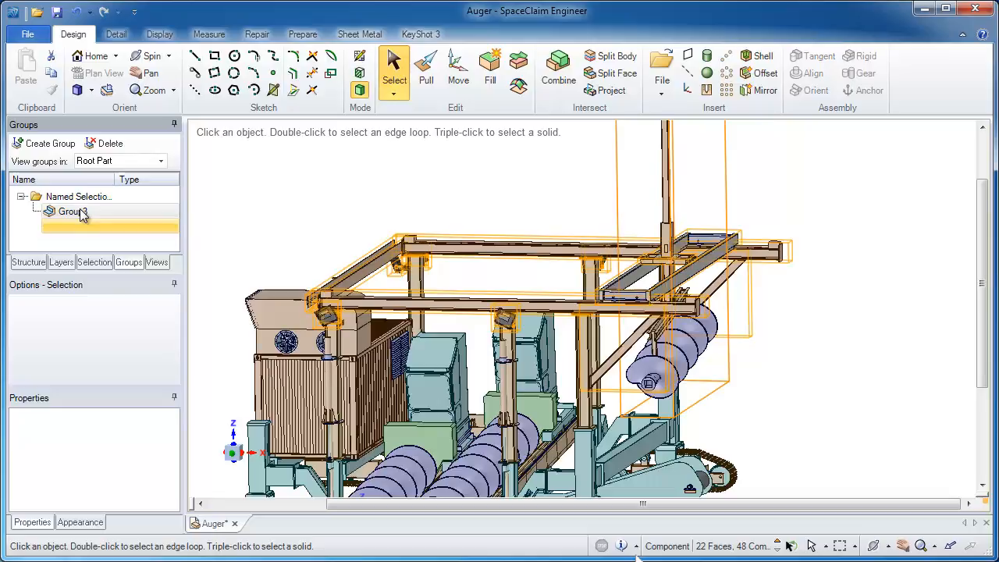
{"action": "left_click", "coordinate": [71, 211]}
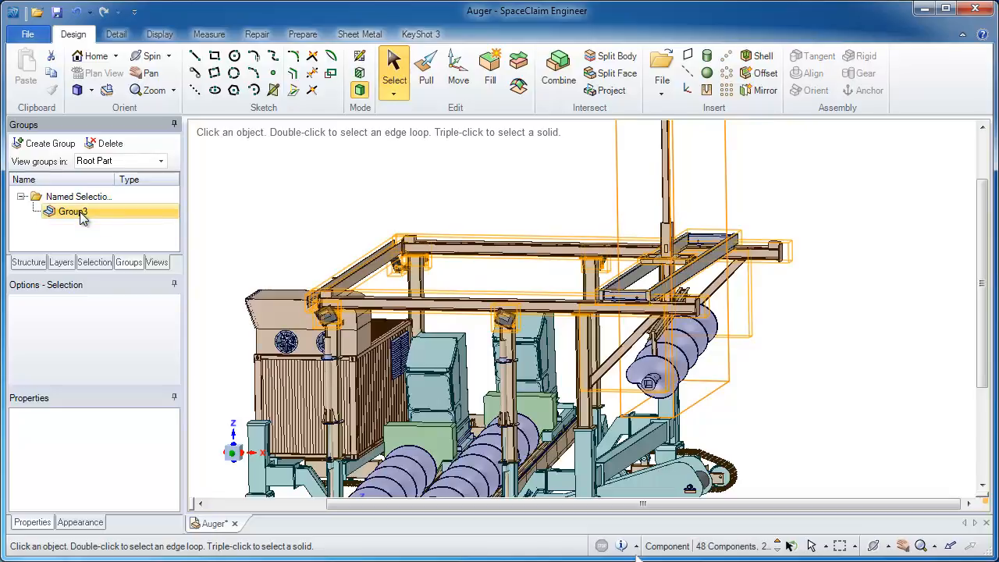
{"action": "type", "text": "hel"}
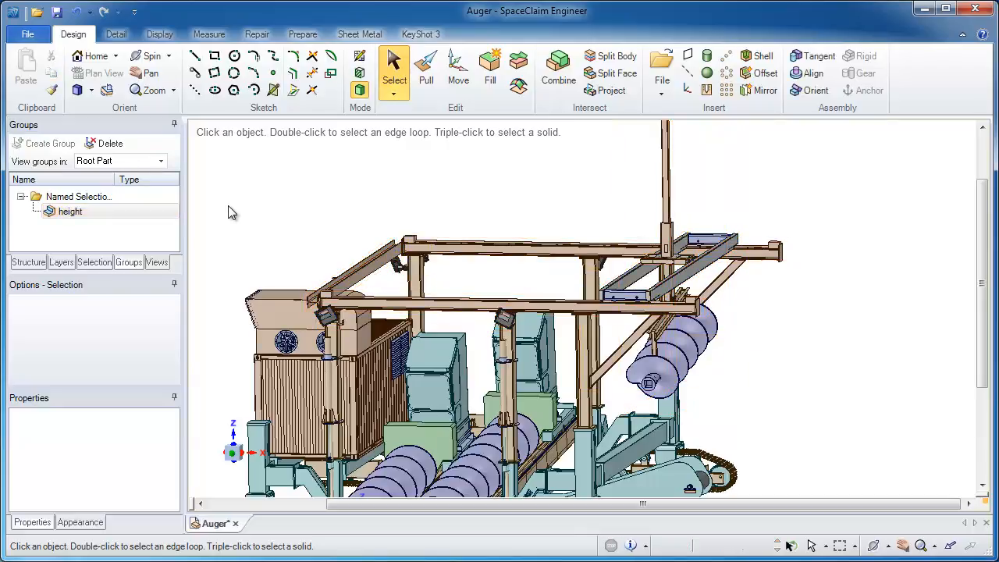
- Select all components of the height group and activate the Move tool
{"action": "left_click", "coordinate": [69, 212]}
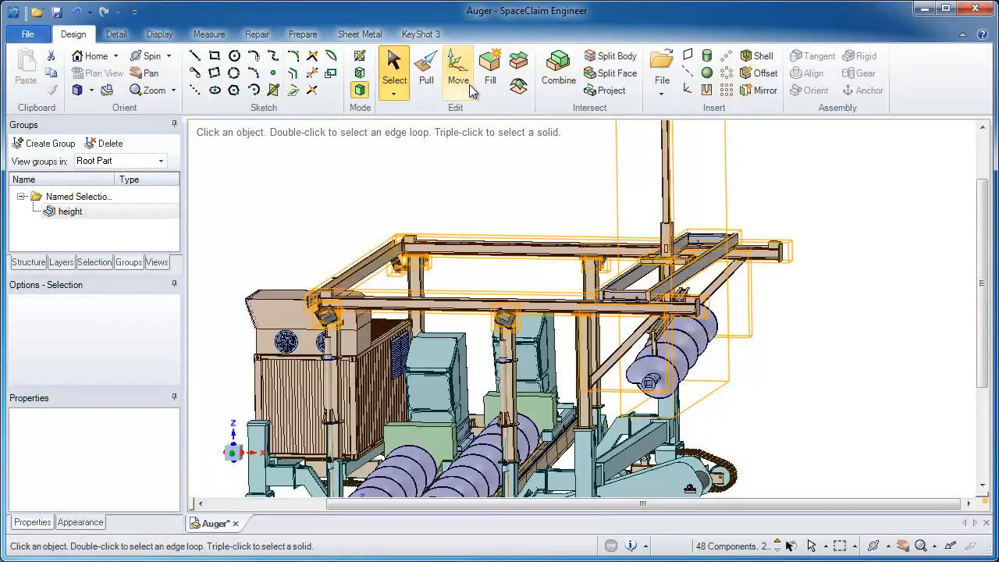
{"action": "left_click", "coordinate": [458, 70]}
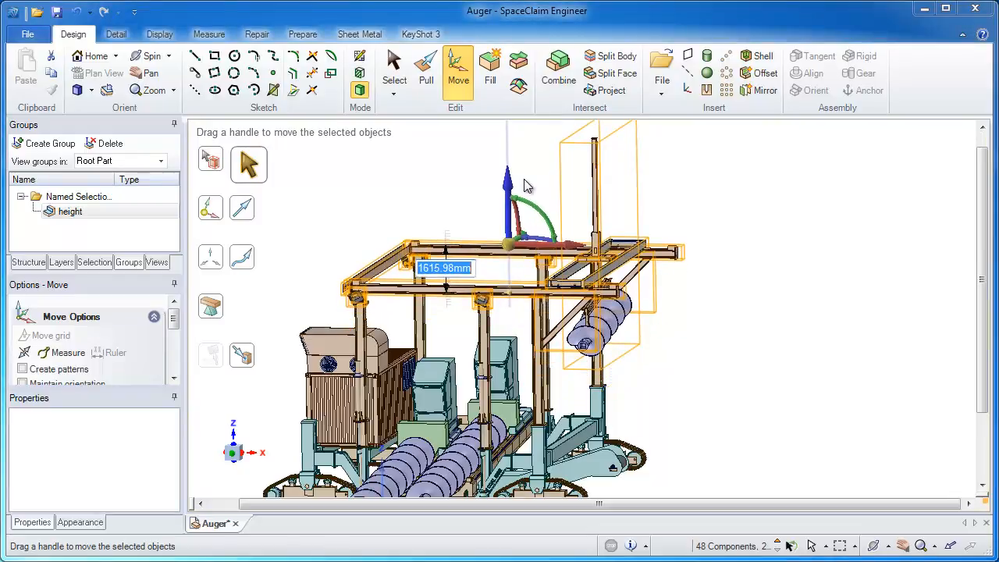
- Move the height group up along Z, entering distances 2000 and 10, then reselect it
{"action": "type", "text": "2000"}
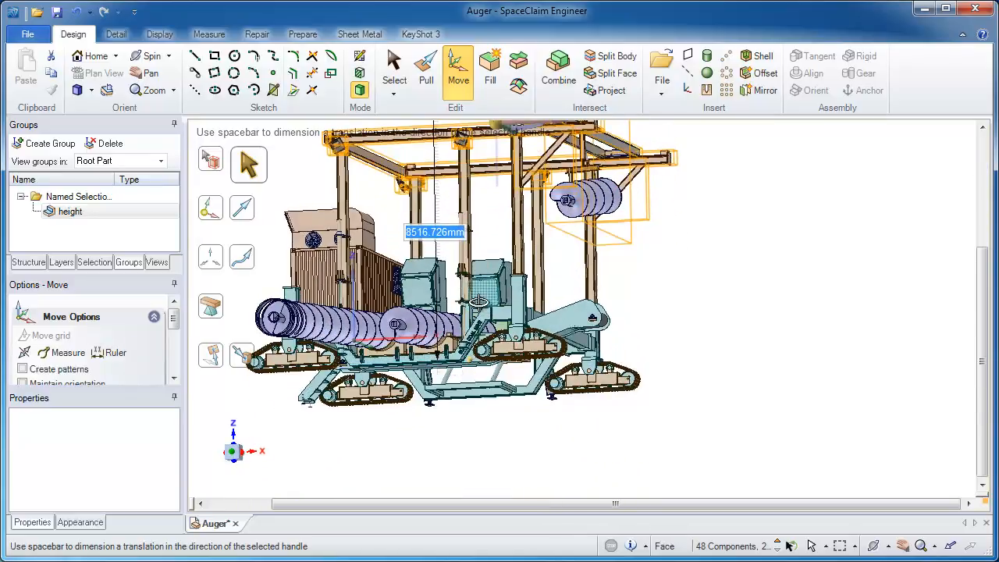
{"action": "type", "text": "10"}
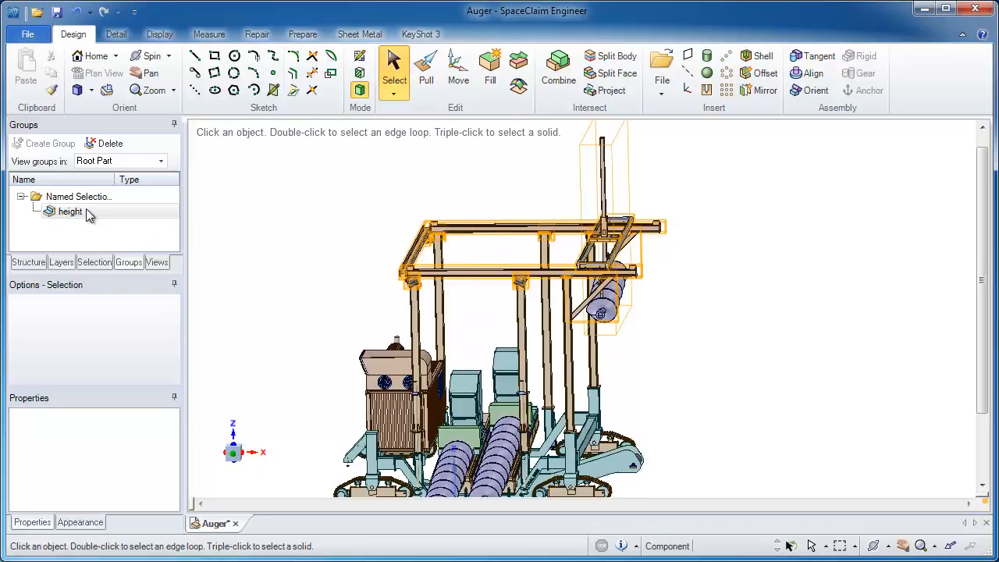
{"action": "left_click", "coordinate": [70, 211]}
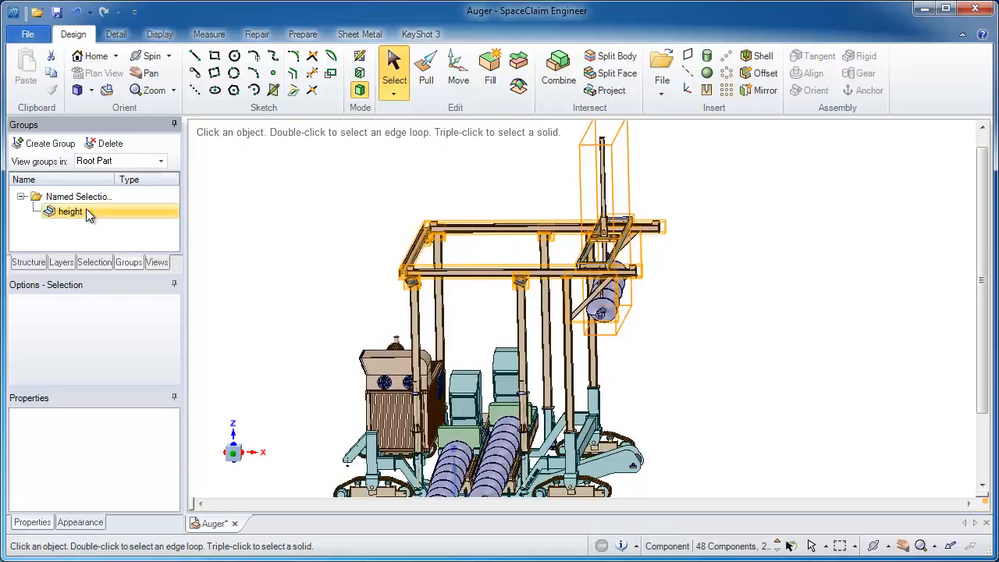